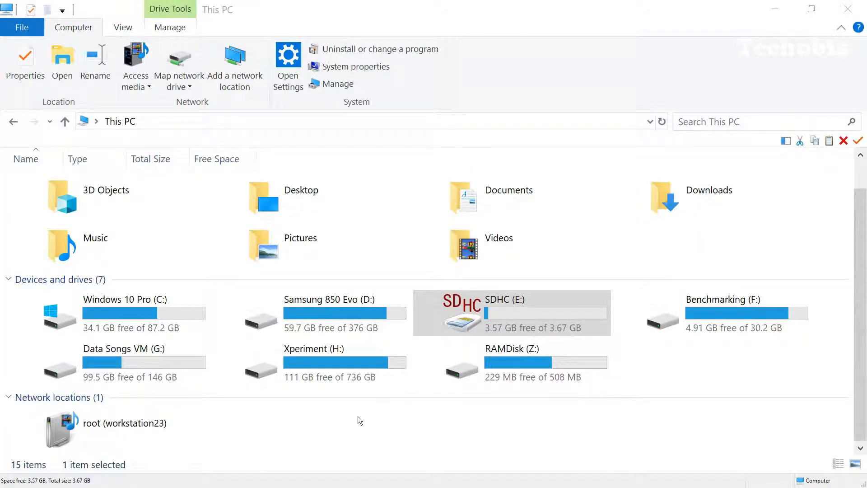
- Open the SDHC (E:) drive and select all its folders and mp4 videos
double_click(503, 312)
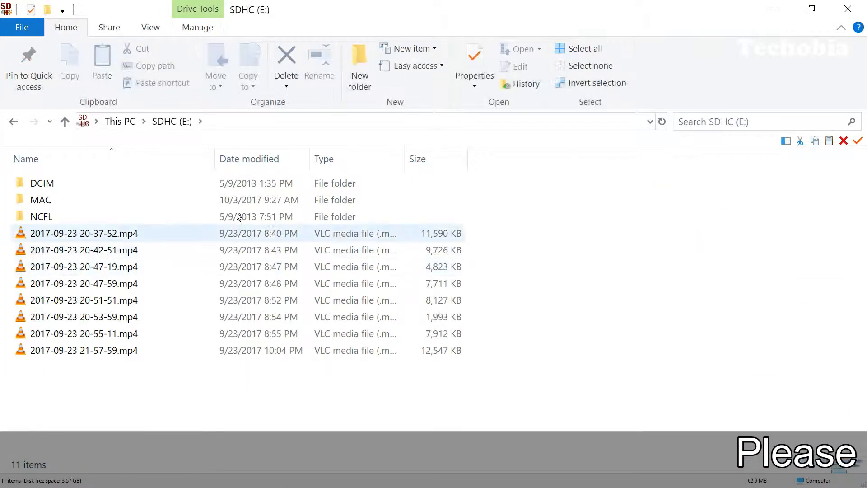
key("ctrl+a")
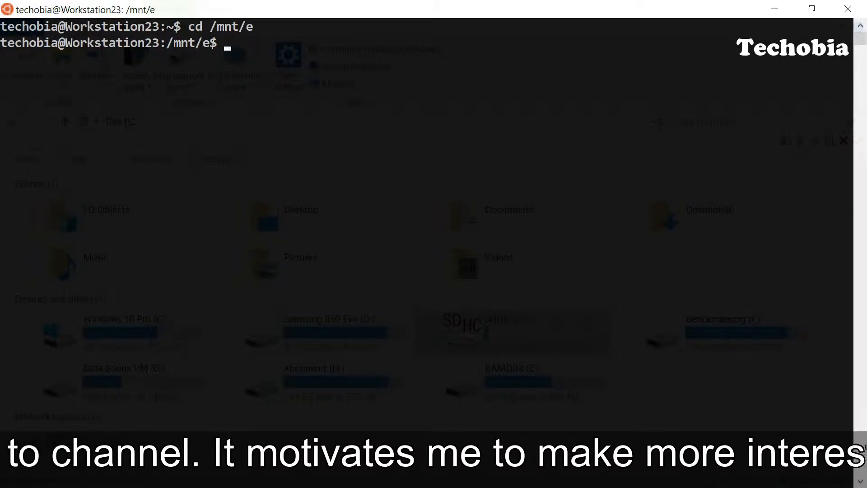
- Run ls -lah in /mnt/e, showing it holds nothing from the card yet
type("ls -lah")
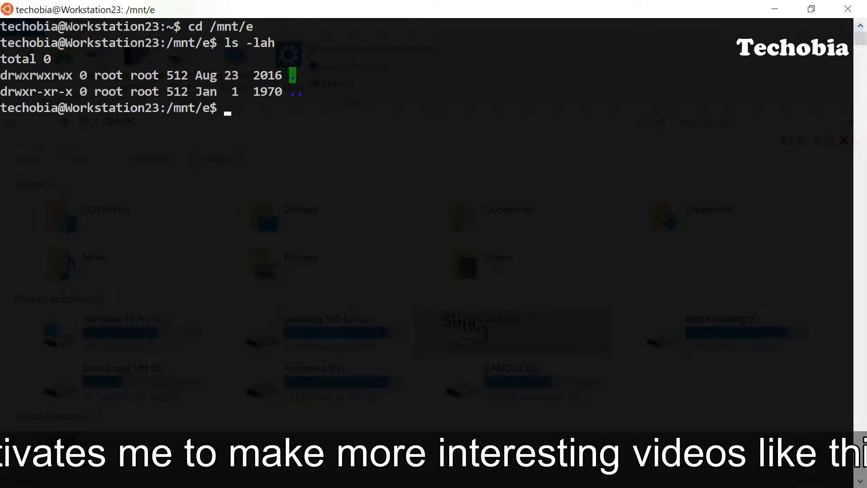
type("nothing")
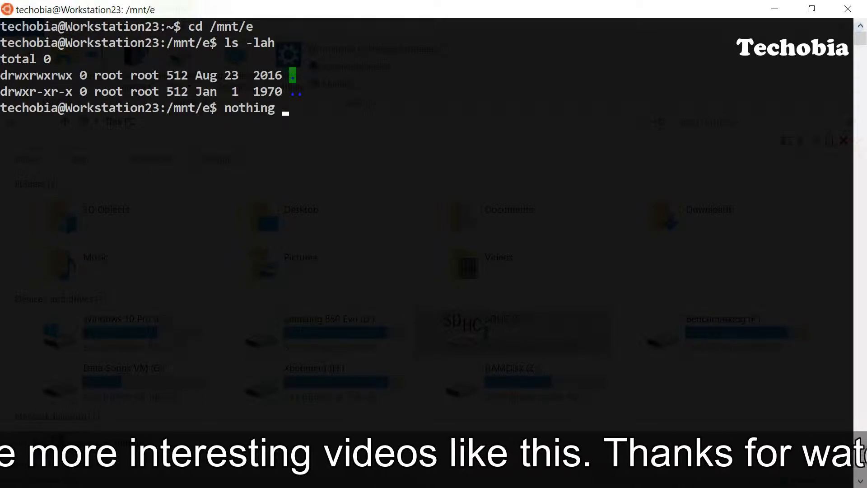
type("ios her")
type("cd ..")
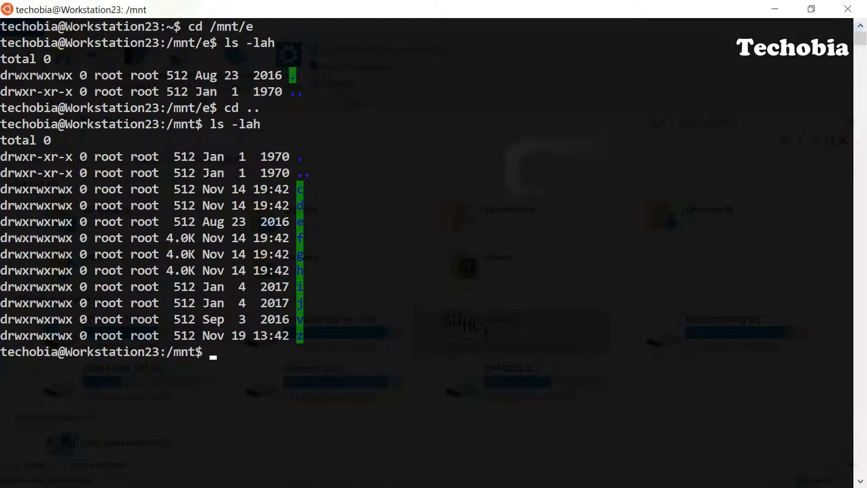
- Create the e folder under /mnt with sudo mkdir e and the sudo password
type("s")
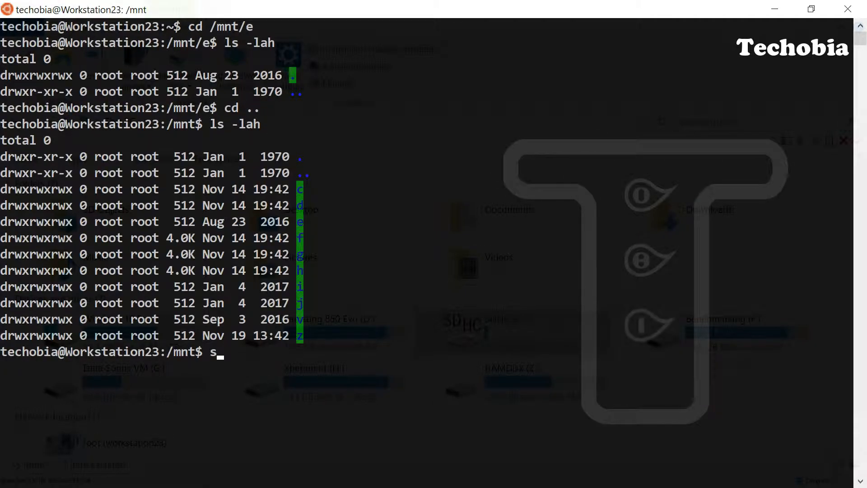
type("udo m")
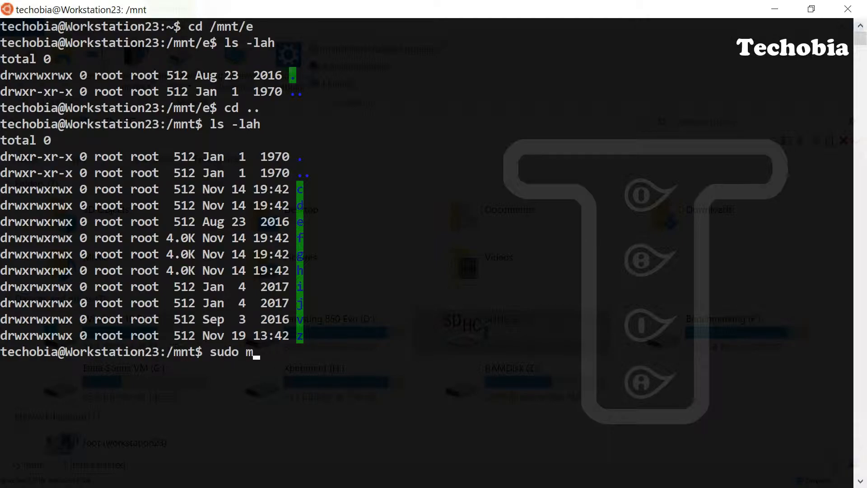
type("kdir e")
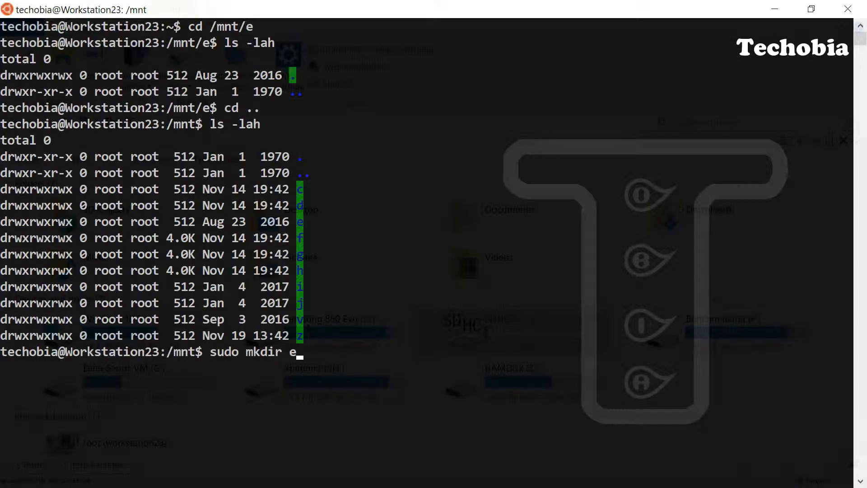
key("Return")
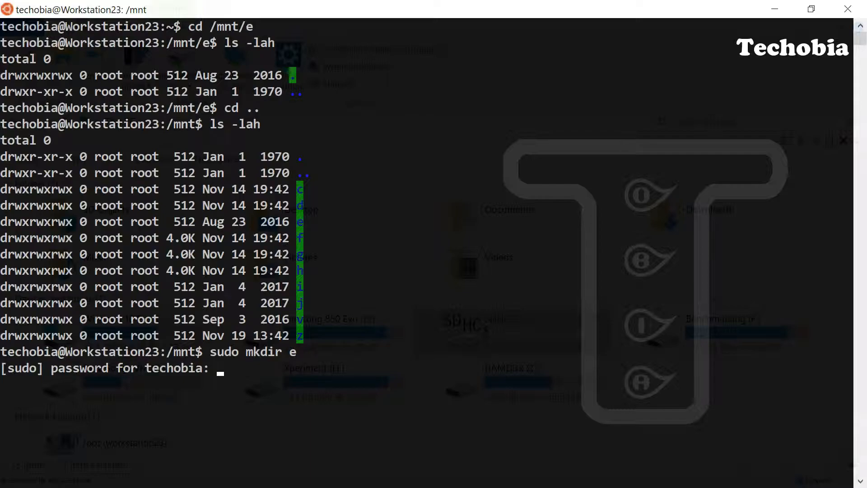
key("Return")
type("mount -t drvfs")
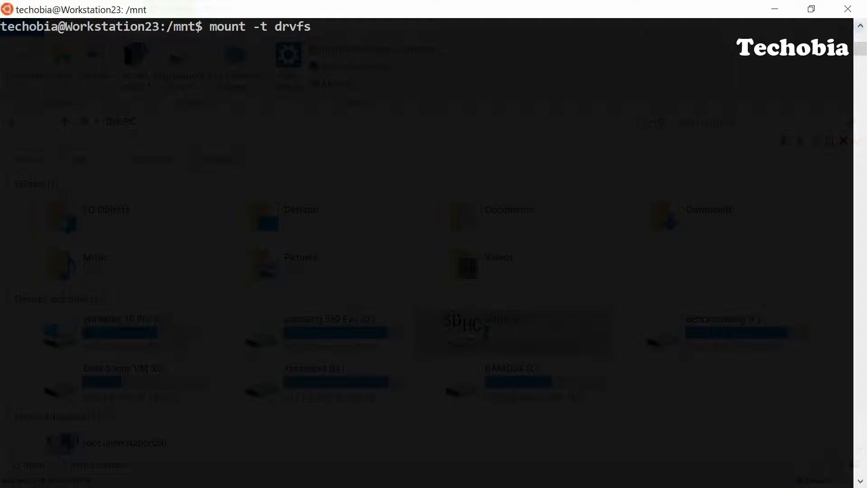
- Mount drive E: at /mnt/e with sudo mount -t drvfs
type("E:")
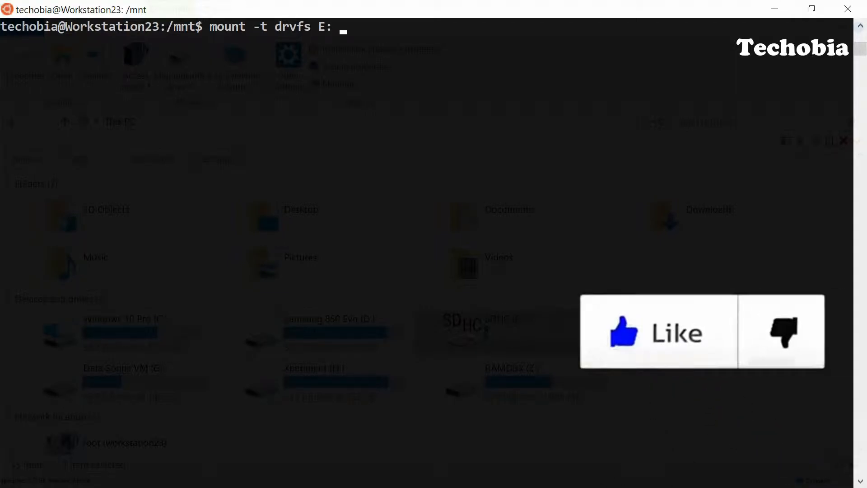
type("/mnt")
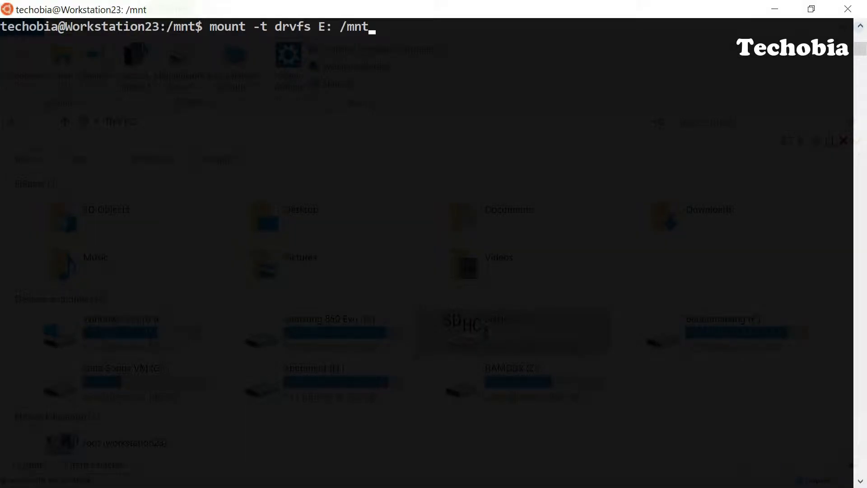
type("/e")
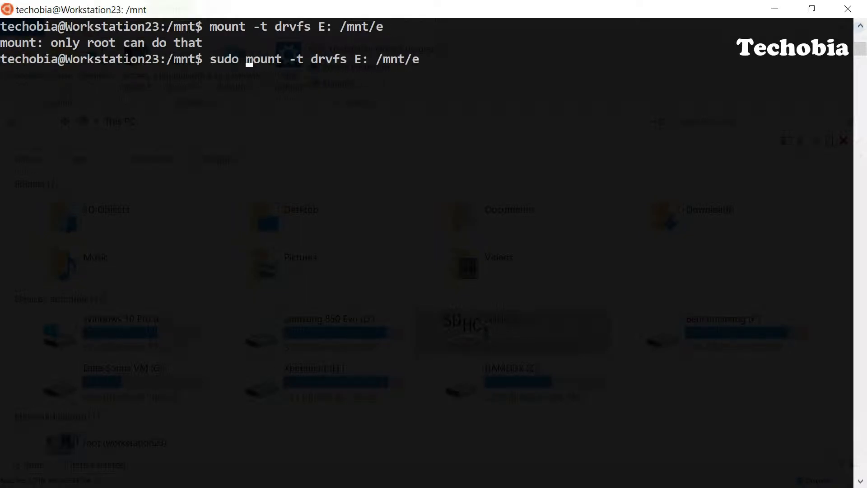
- Enter /mnt/e to list the card's contents, then begin the unmount
type("cd")
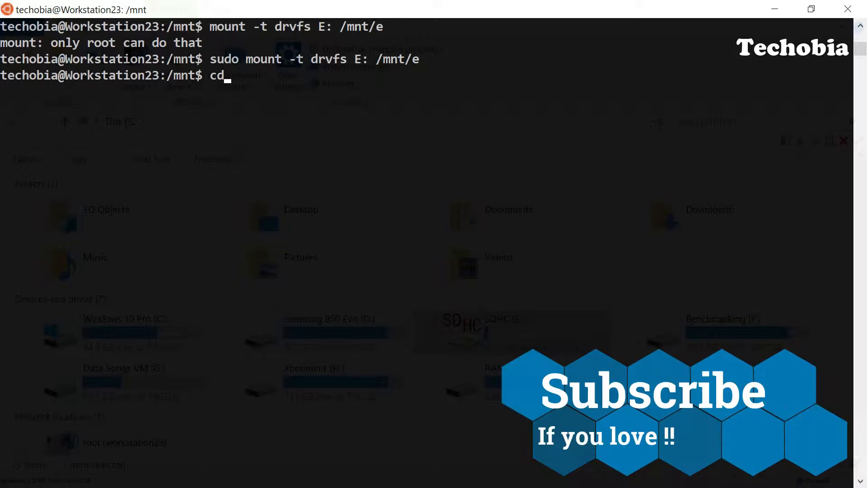
type("e")
type("to")
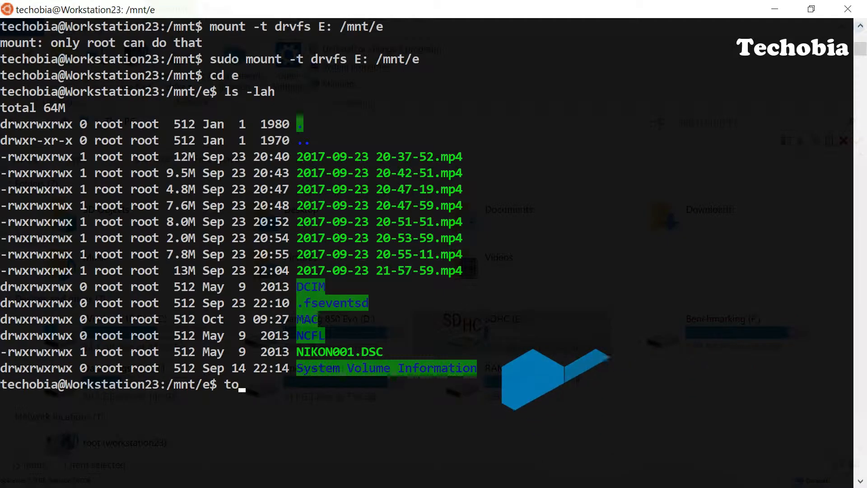
type("unmoun")
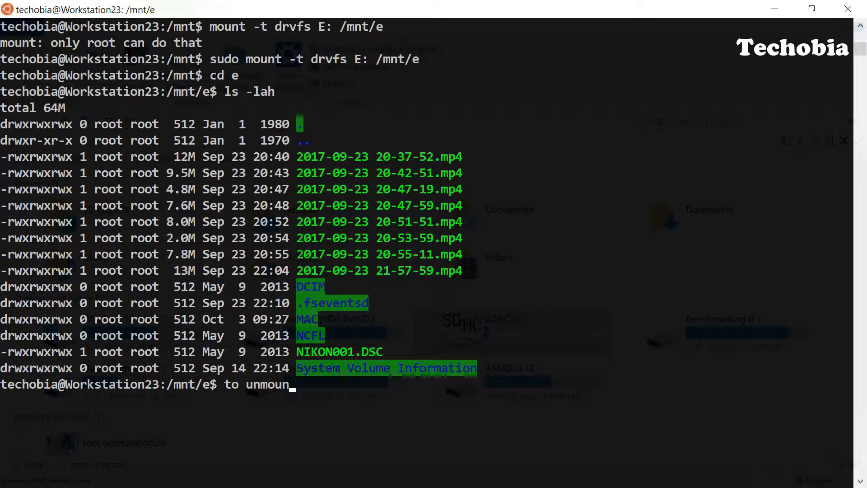
type("cd")
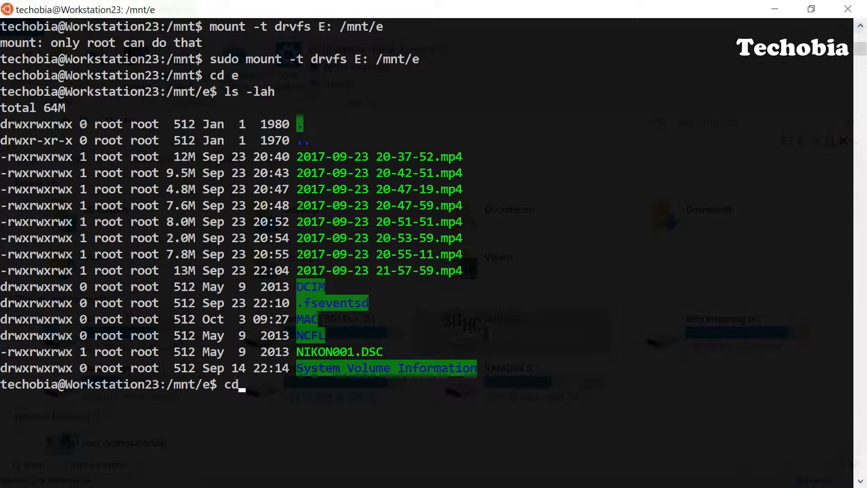
- Unmount /mnt/e with sudo umount after the plain umount is refused, then return to e
key("Return")
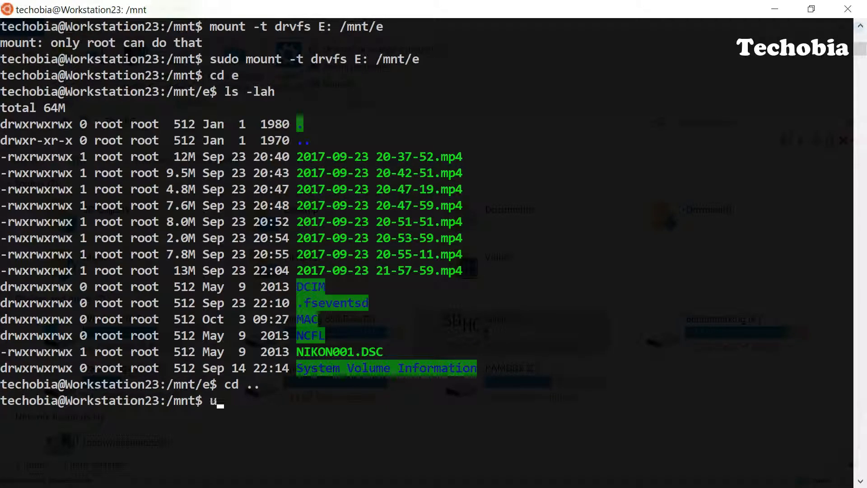
type("mount")
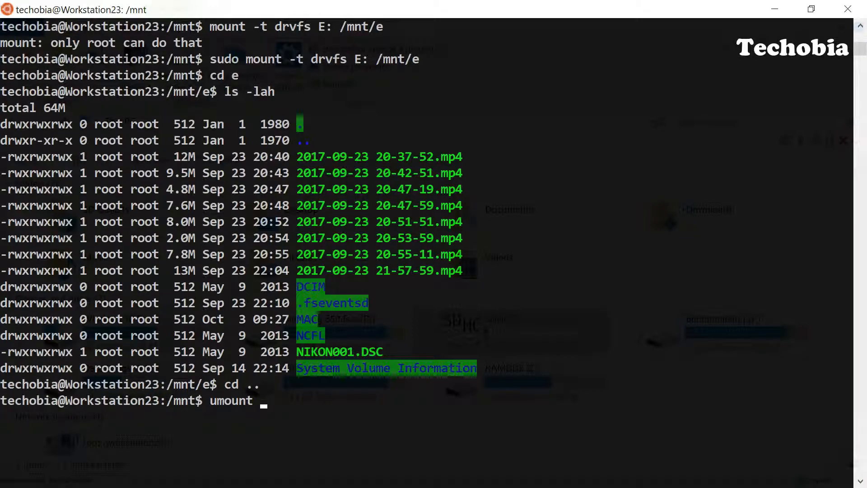
type("/m")
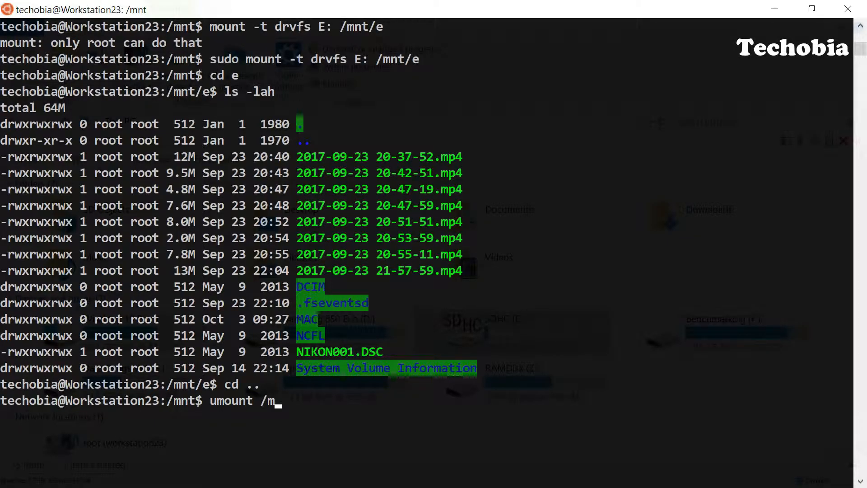
key("Return")
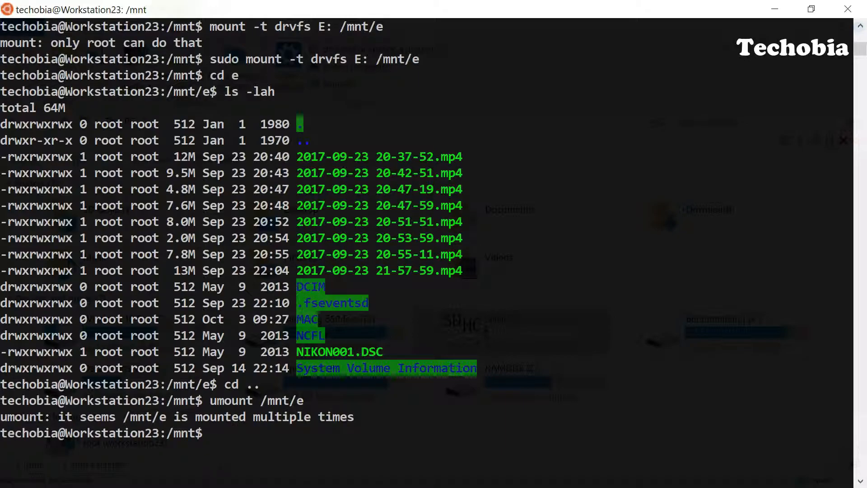
type("umount /mnt/e")
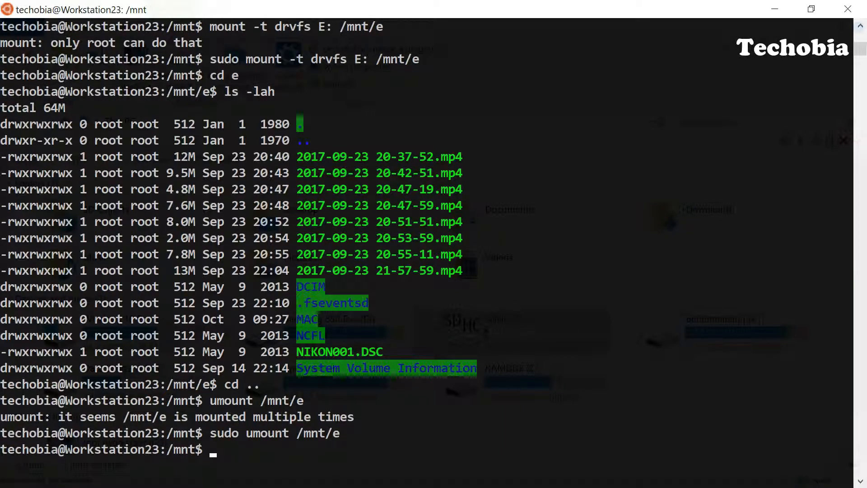
type("cd e")
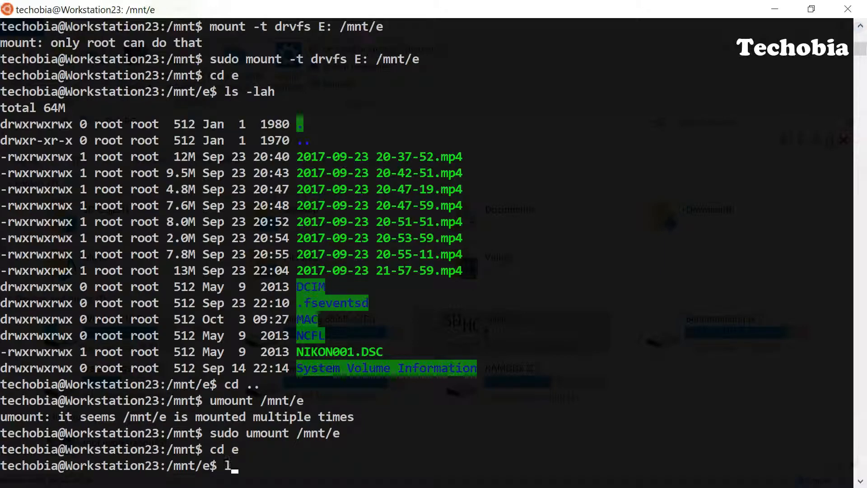